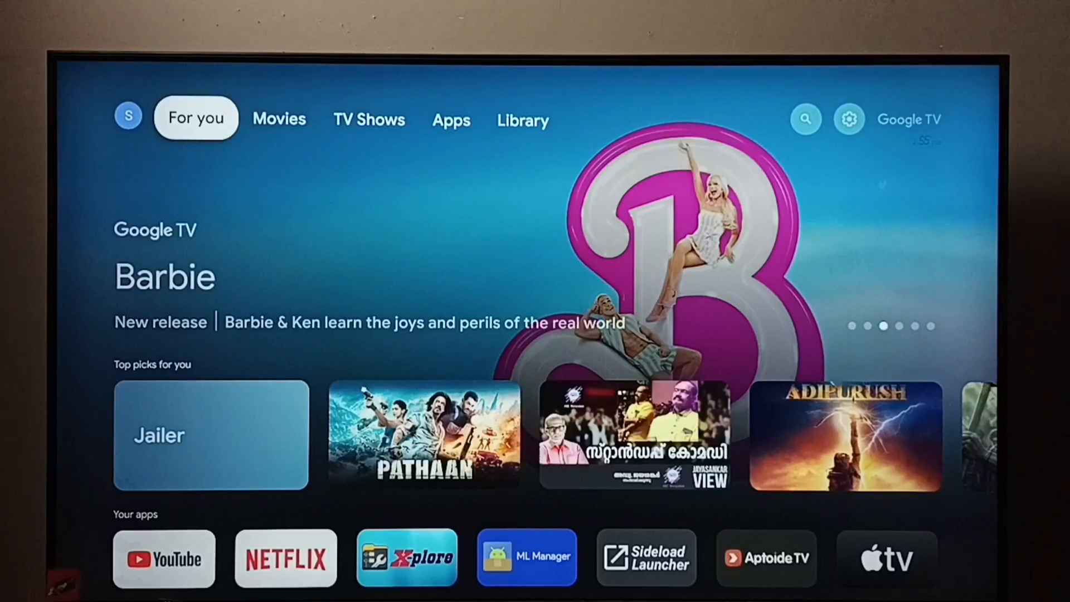
Open the quick settings panel showing screensaver, Wi-Fi, accessibility and Bluetooth.
click(368, 119)
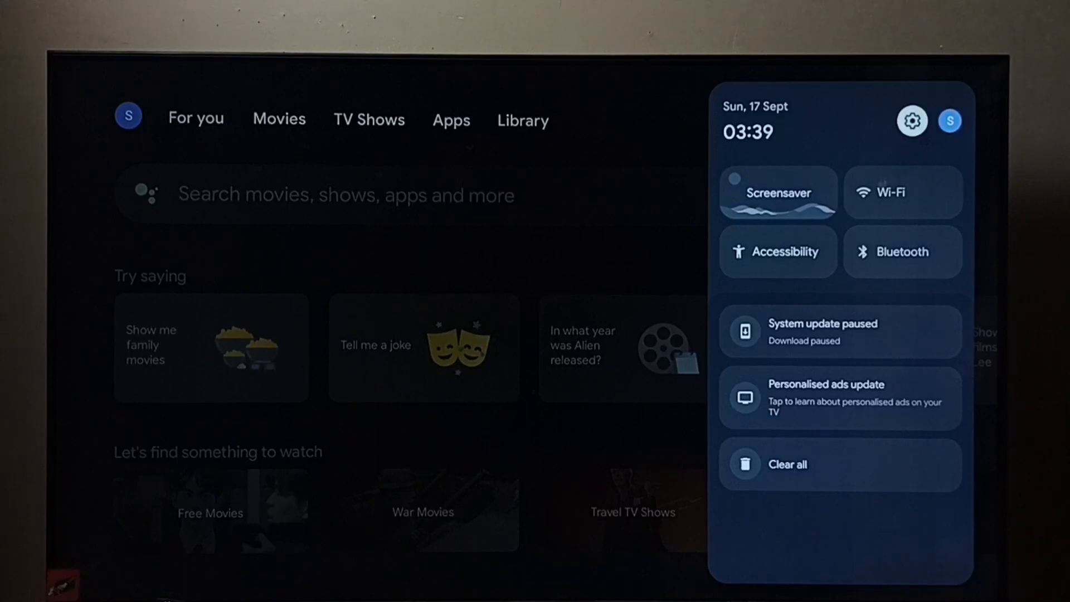
Open the full Google TV settings from the quick panel's Settings gear.
click(912, 121)
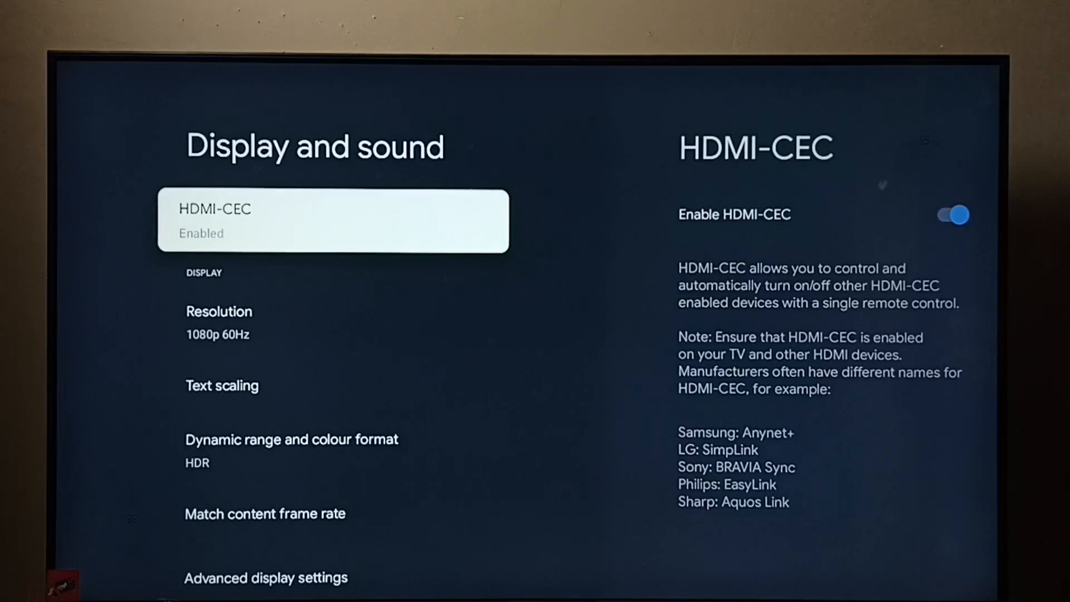
Open the HDMI-CEC page and confirm Enable HDMI-CEC is switched on.
click(955, 214)
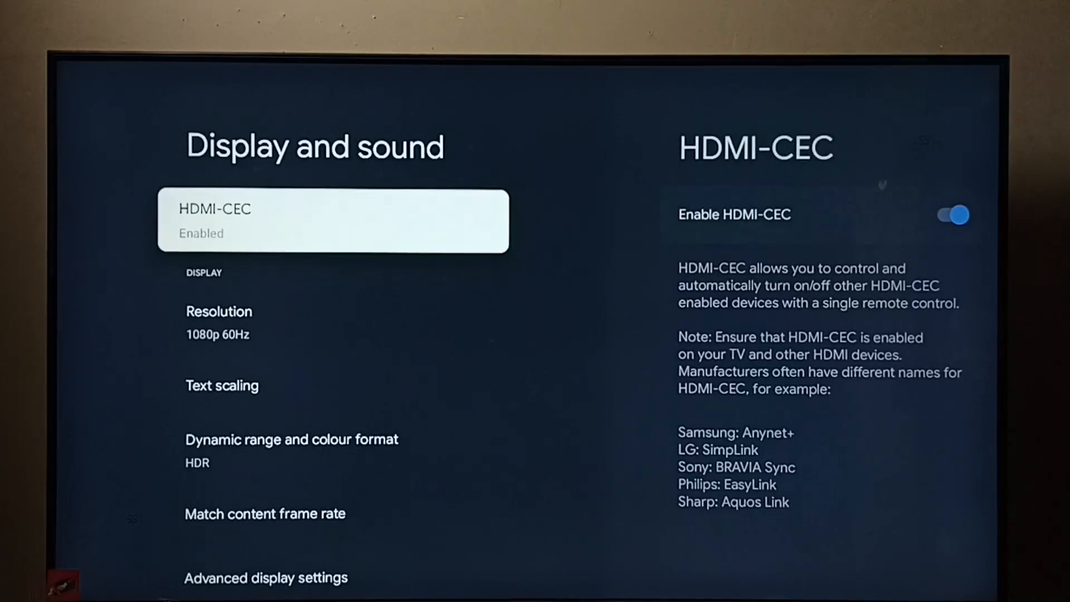
click(333, 229)
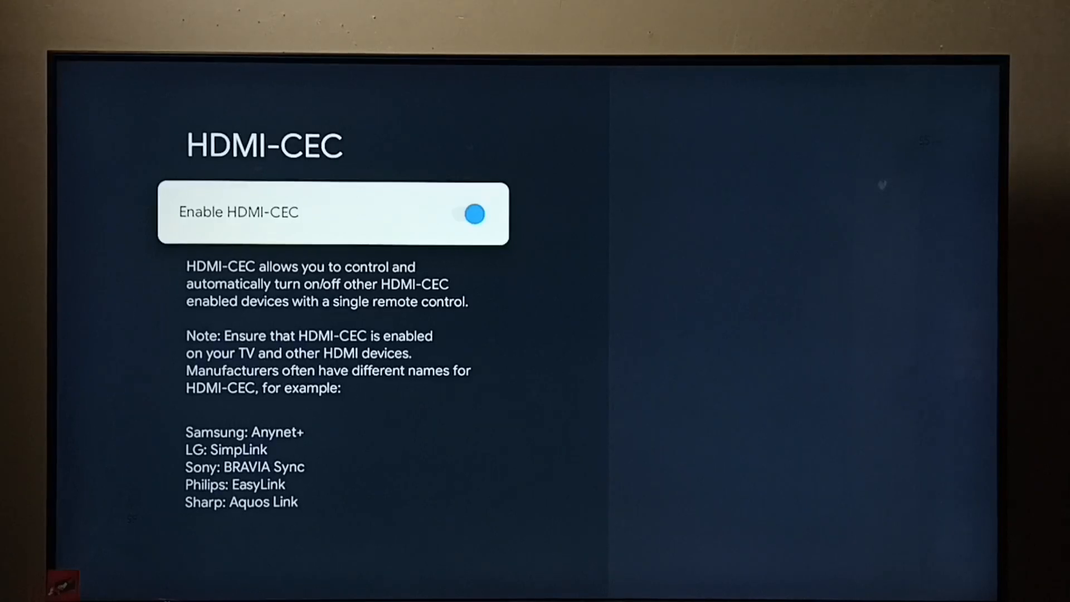